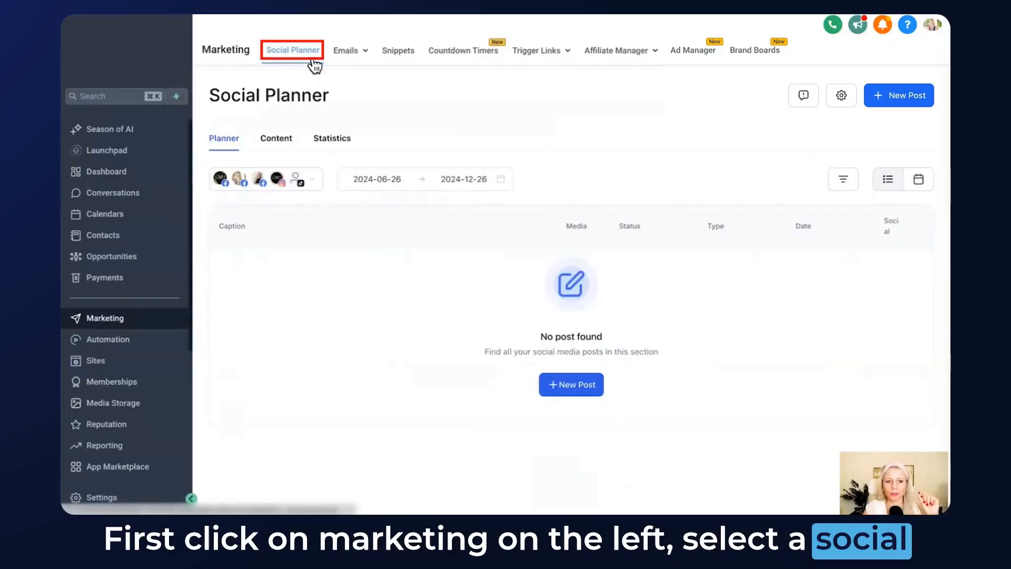
Connect the Demo Group community through Social Planner settings, then return to the post list
left_click(840, 95)
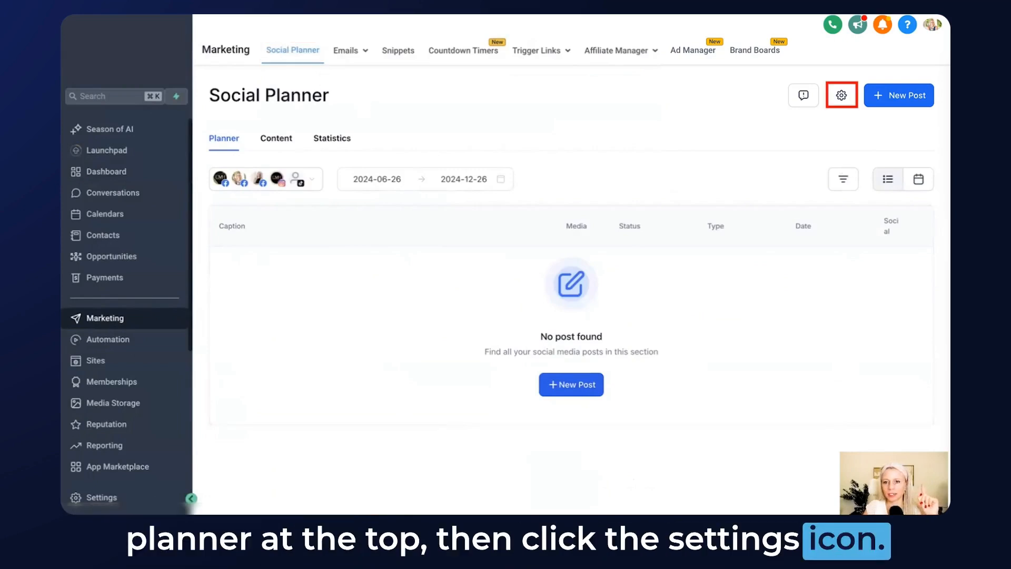
left_click(841, 95)
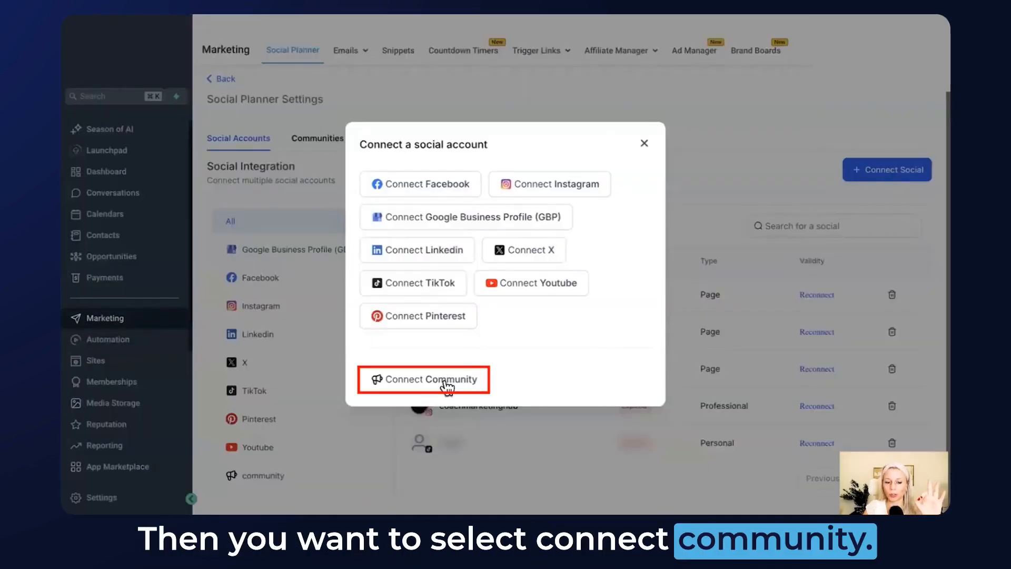
left_click(424, 379)
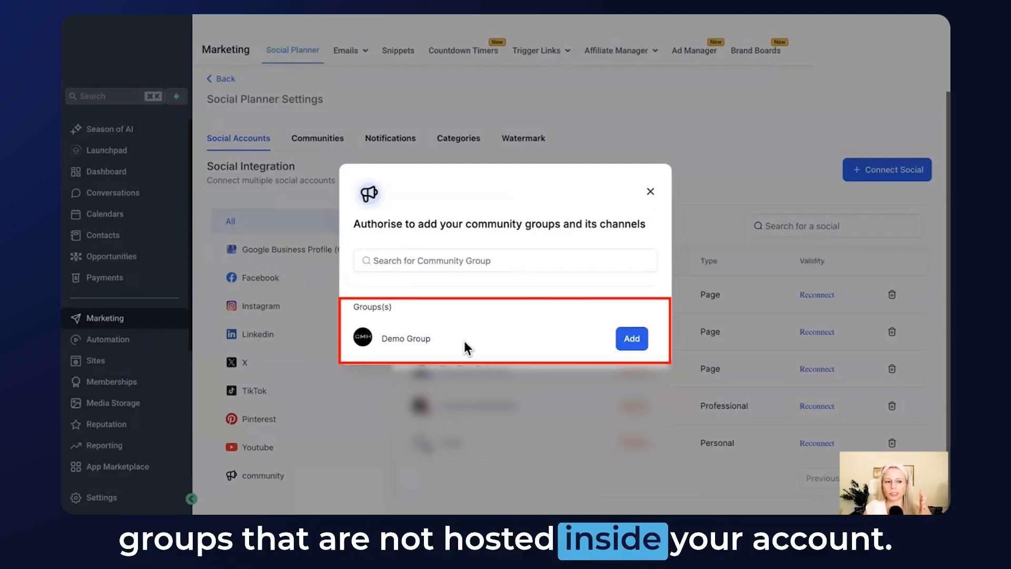
left_click(631, 338)
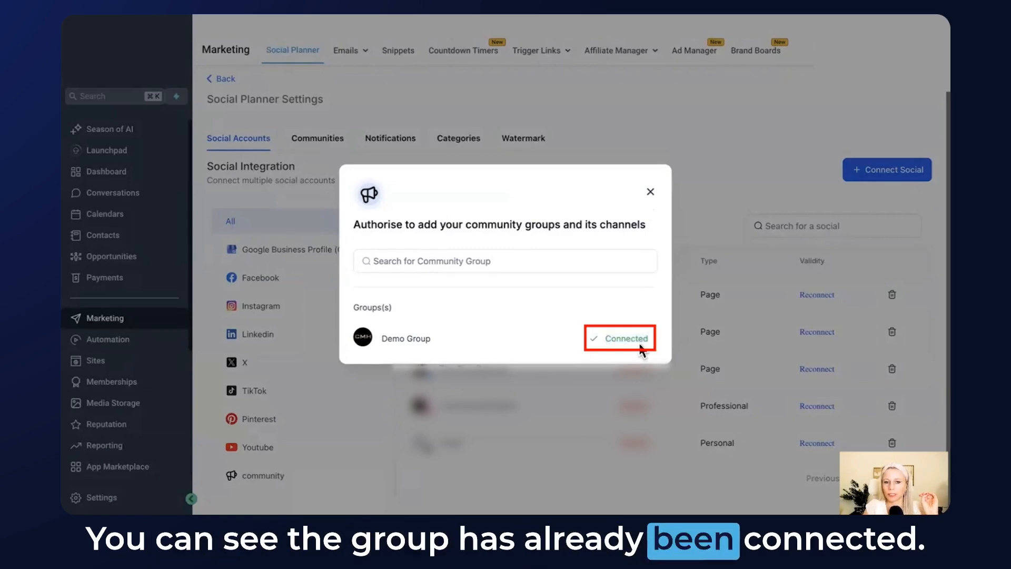
left_click(650, 192)
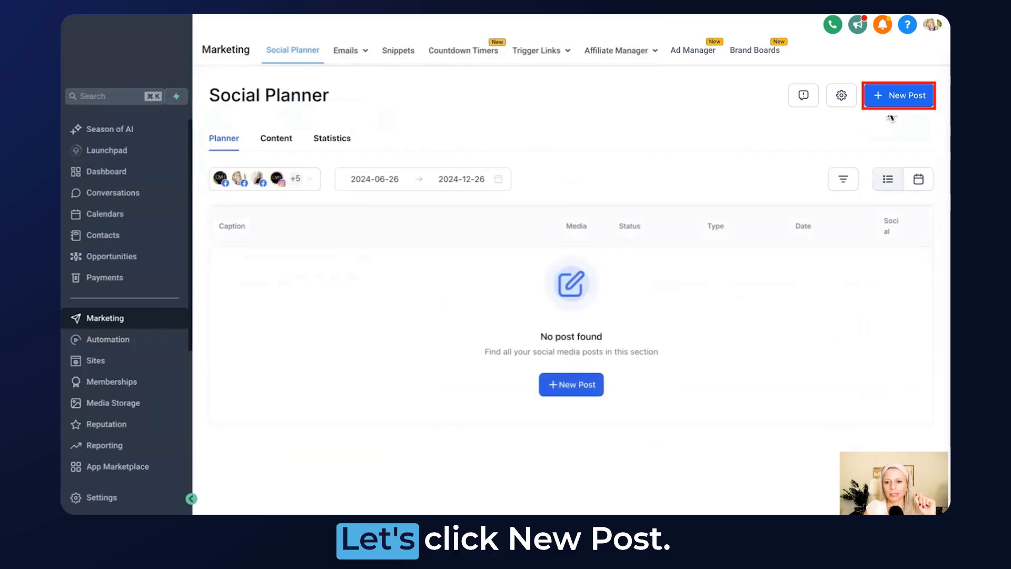
Start a new social post from scratch and scroll through the available channels
left_click(899, 95)
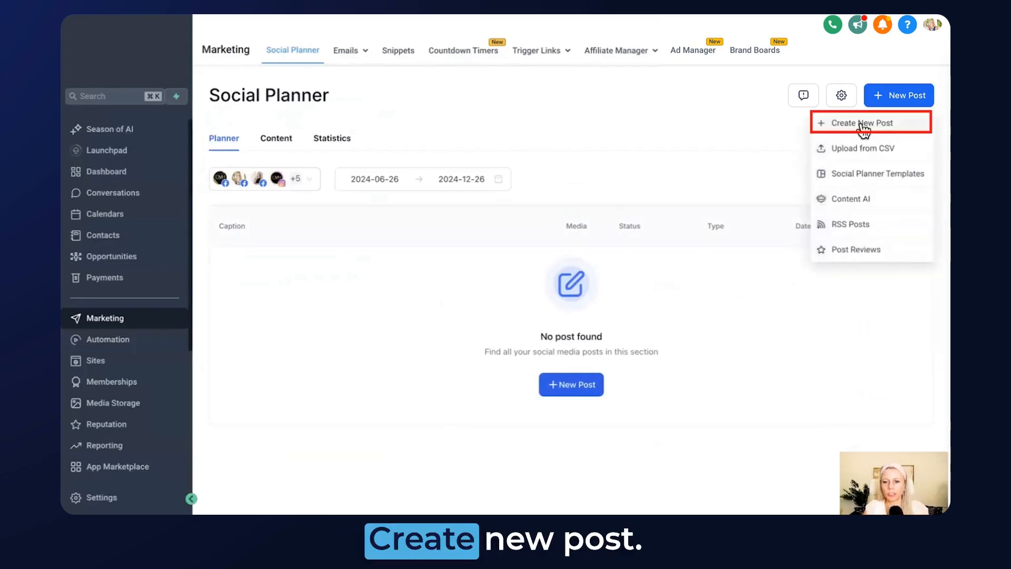
left_click(862, 122)
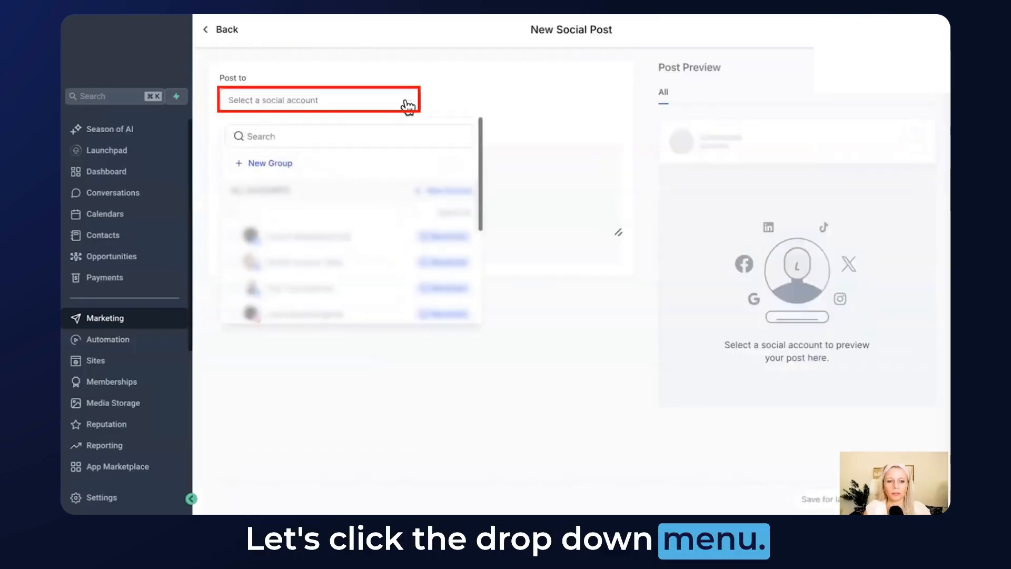
scroll("down", 3)
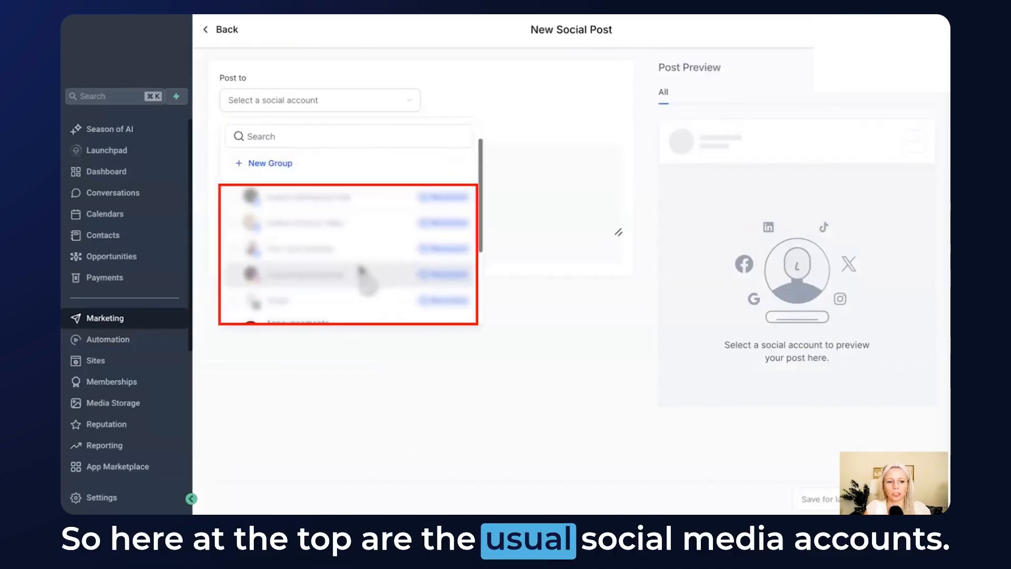
scroll("down", 3)
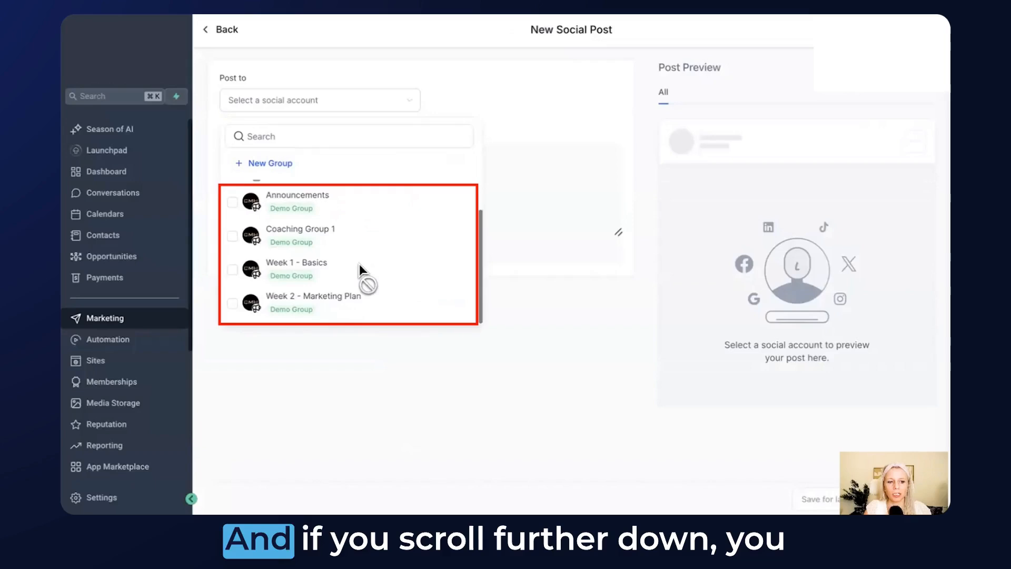
mouse_move(382, 218)
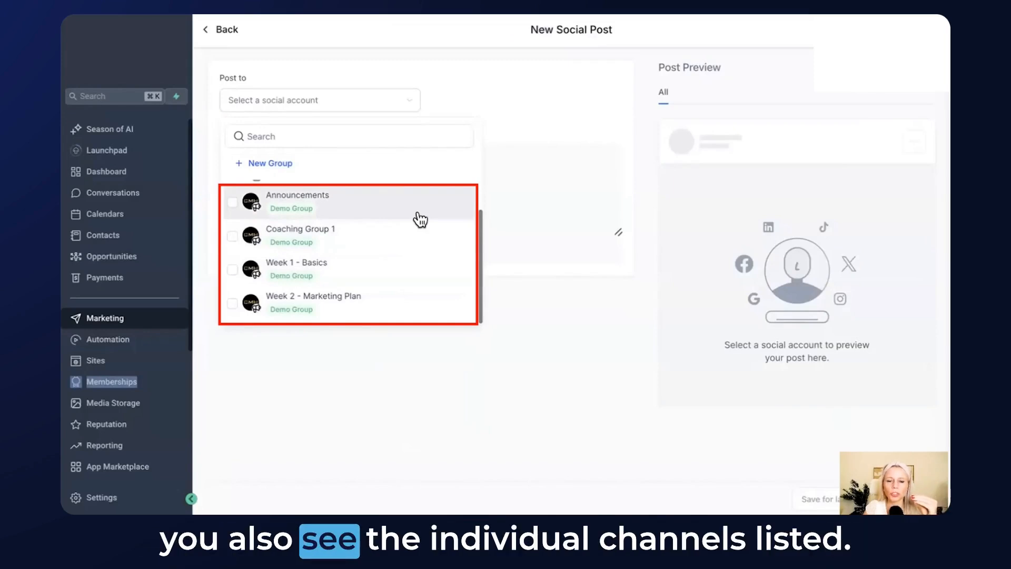
mouse_move(434, 305)
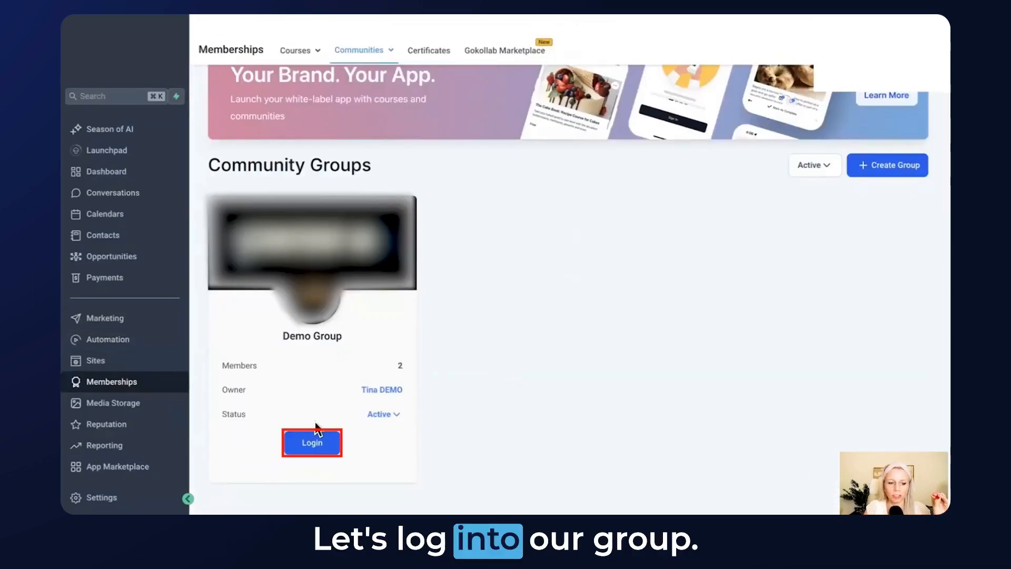
Log into the Demo Group community to review its channels
left_click(311, 443)
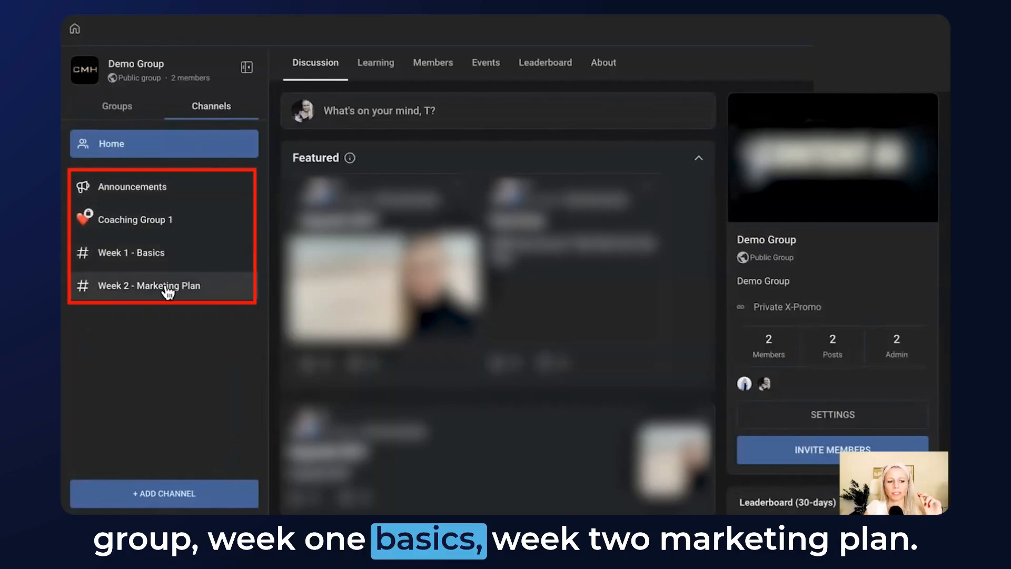
mouse_move(209, 353)
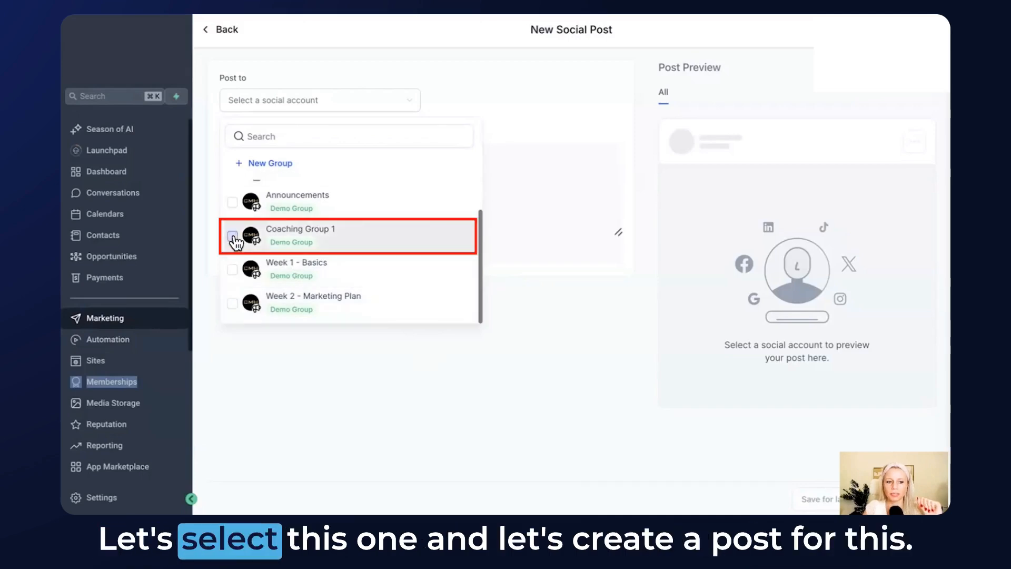
Create a posting group 'Demo Group for Demo Community' containing the four Demo Group channels
left_click(233, 236)
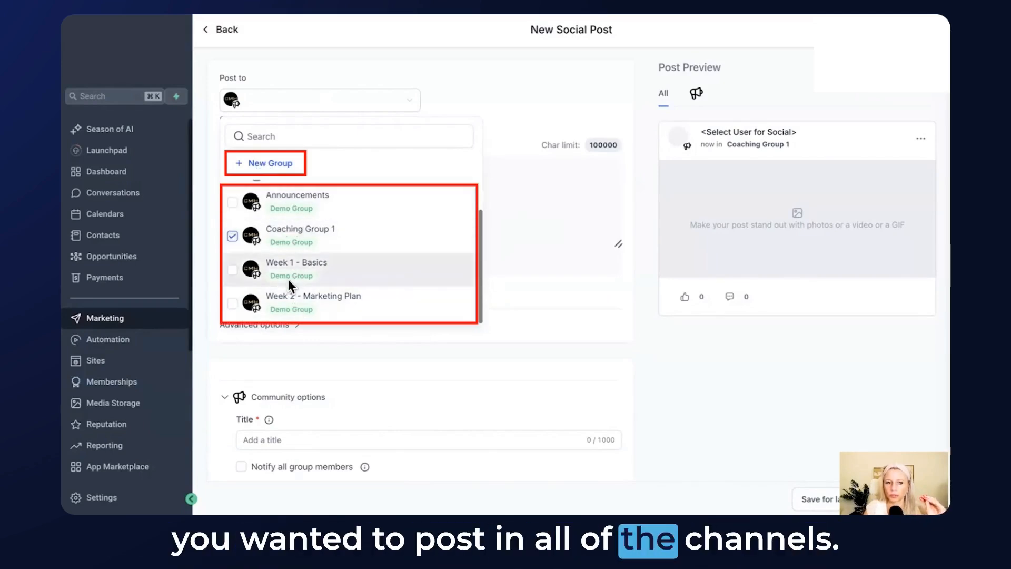
type("Demo Group for Demo Community")
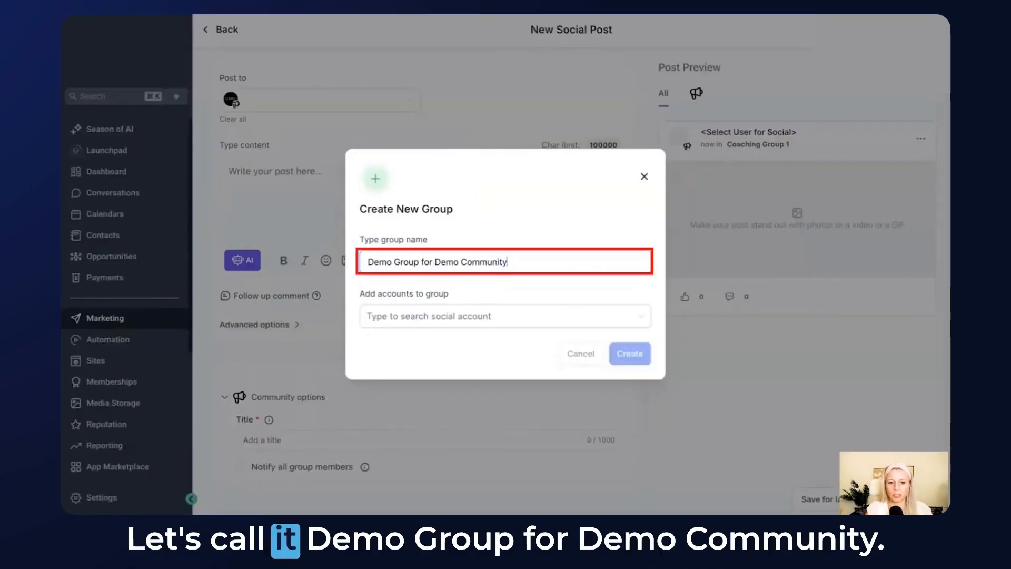
left_click(504, 316)
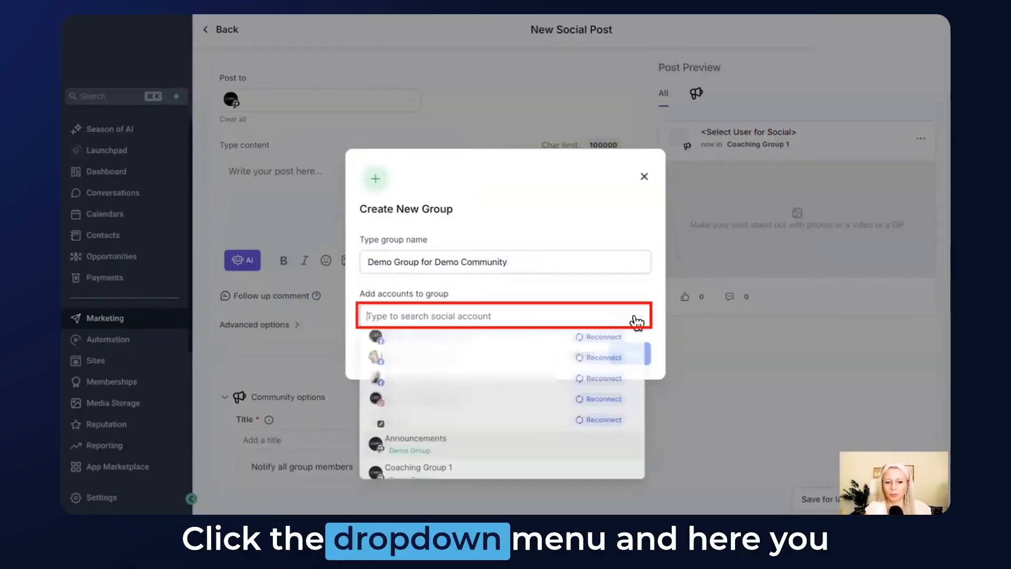
left_click(418, 402)
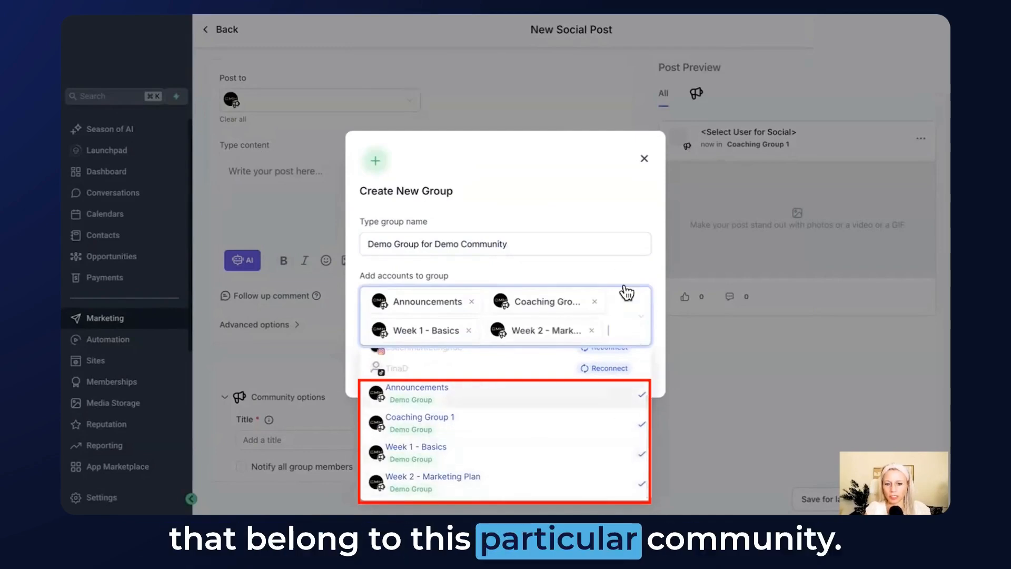
left_click(621, 371)
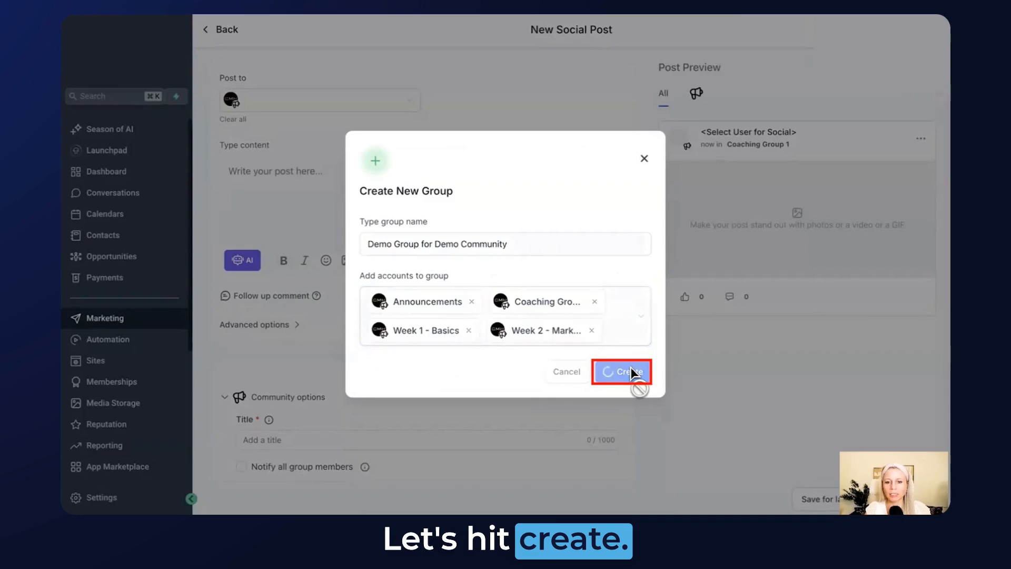
left_click(621, 371)
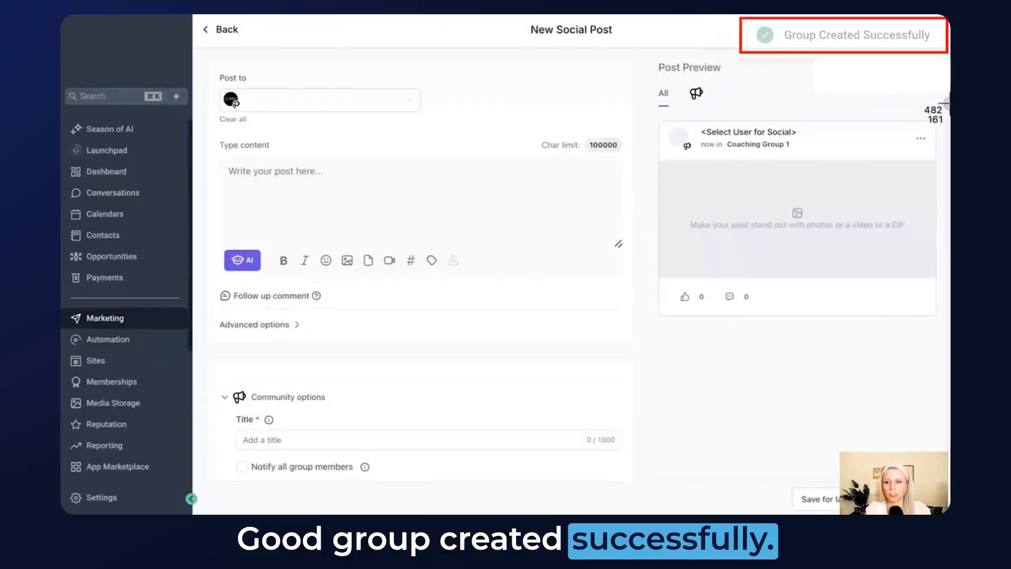
Select the new posting group as a post destination
left_click(319, 100)
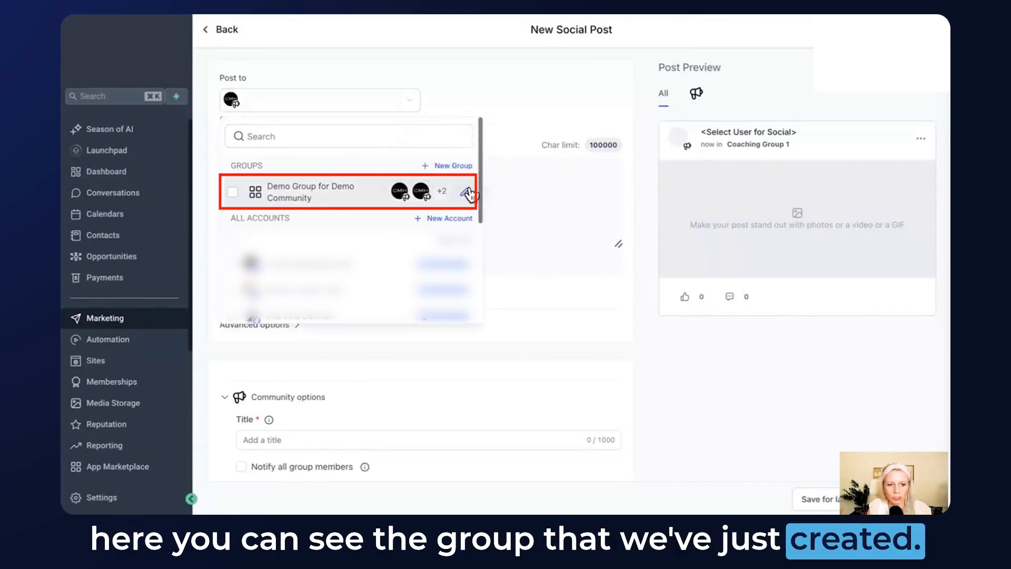
left_click(232, 192)
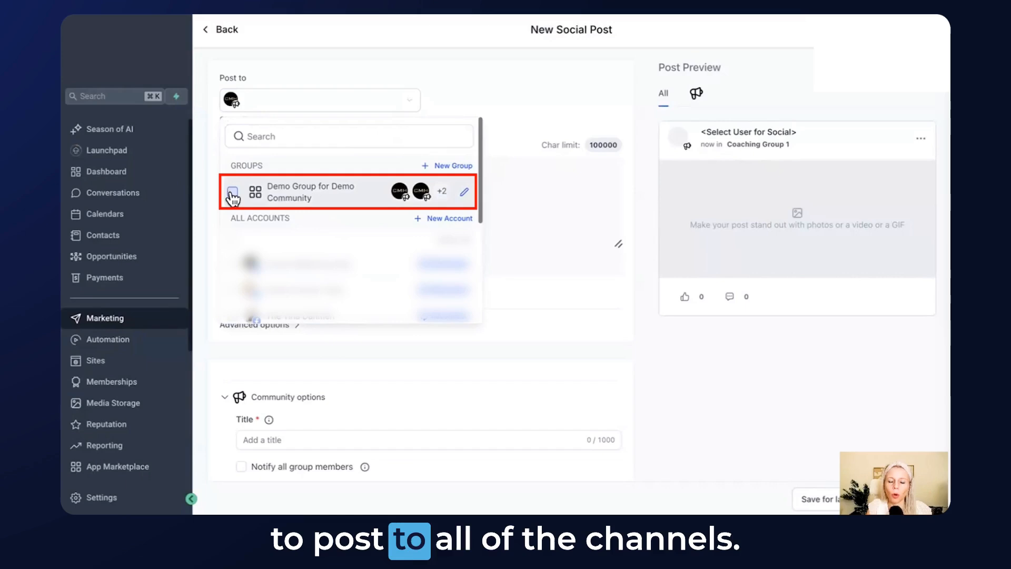
left_click(233, 192)
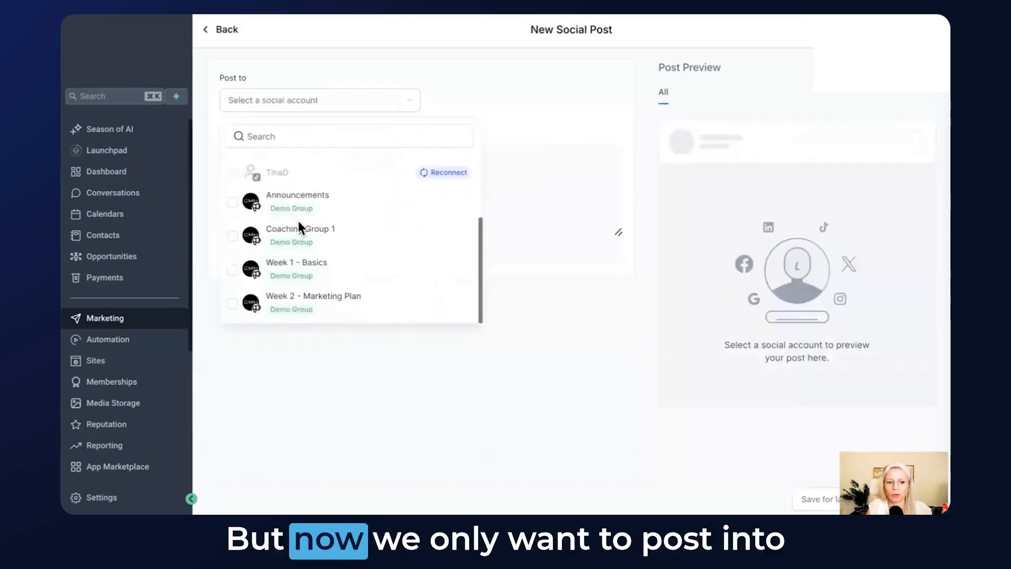
Target Coaching Group 1, attach the geek image, and write 'What's your win of the week?' with a rocket emoji
left_click(233, 236)
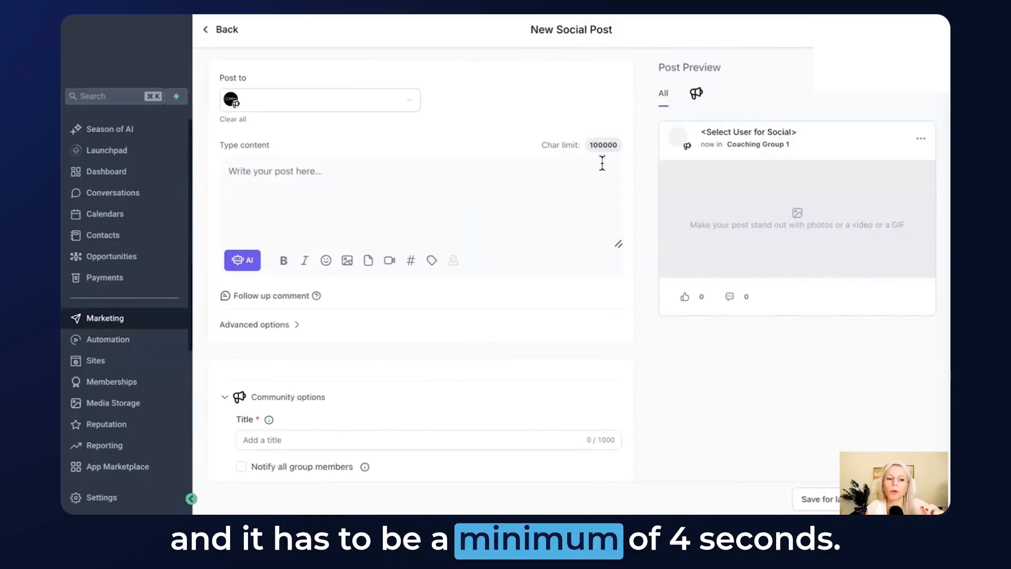
left_click(347, 261)
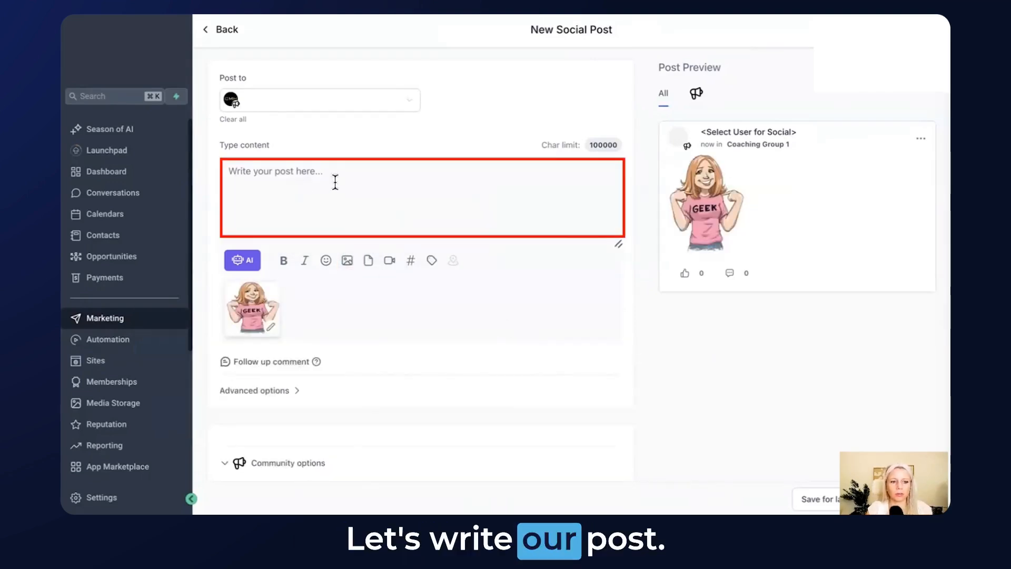
type("What's your win of the week?")
type("rocket")
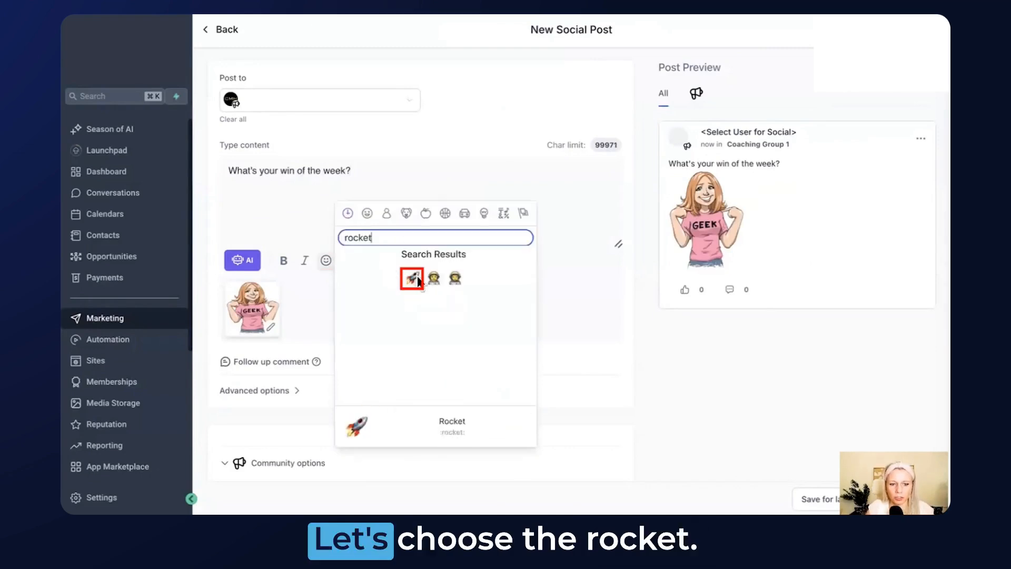
left_click(411, 278)
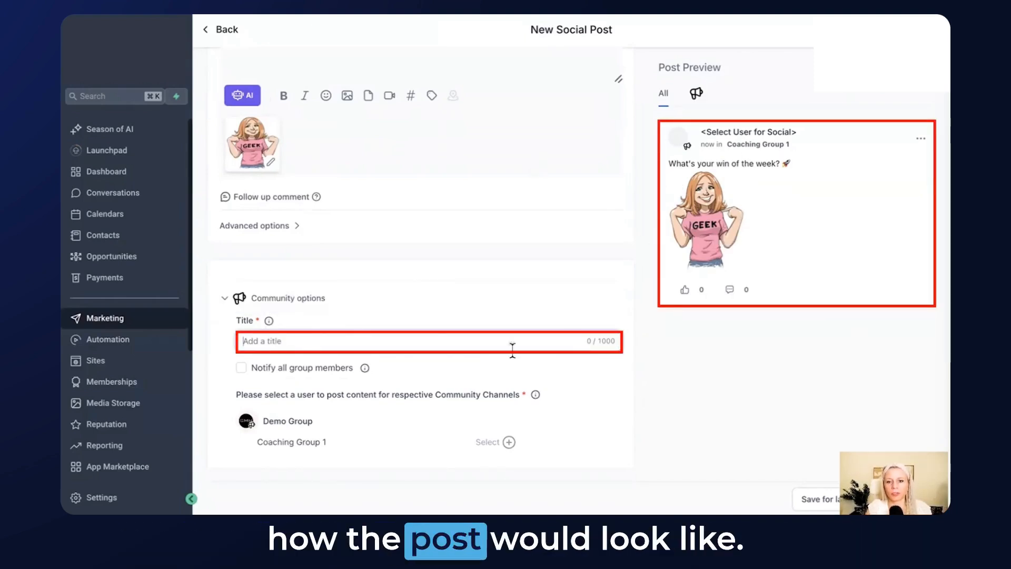
Title the post 'Inspire Desire!', notify all group members, and set Tina as Coaching Group 1 poster
type("Inspire Desire!")
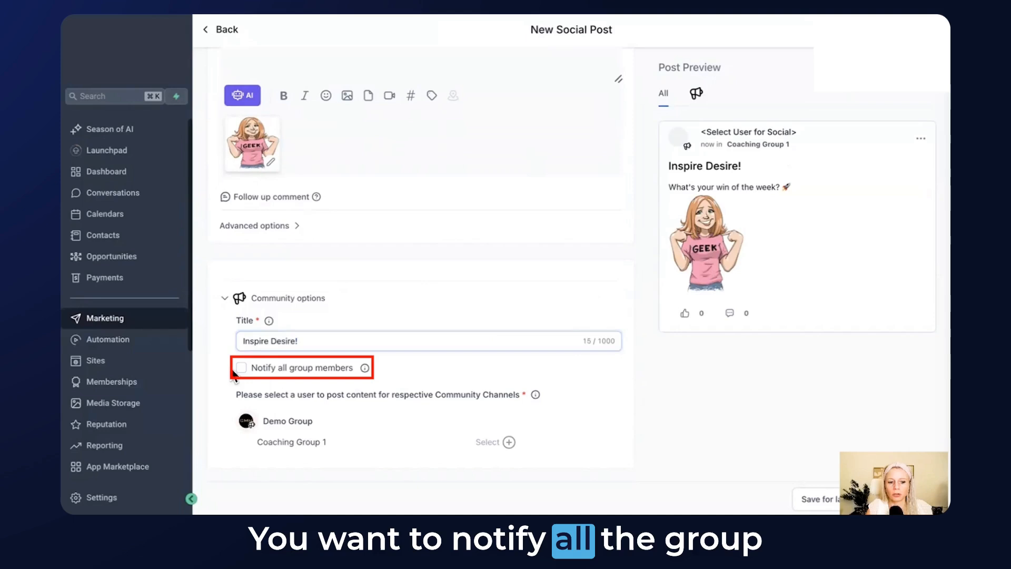
left_click(242, 367)
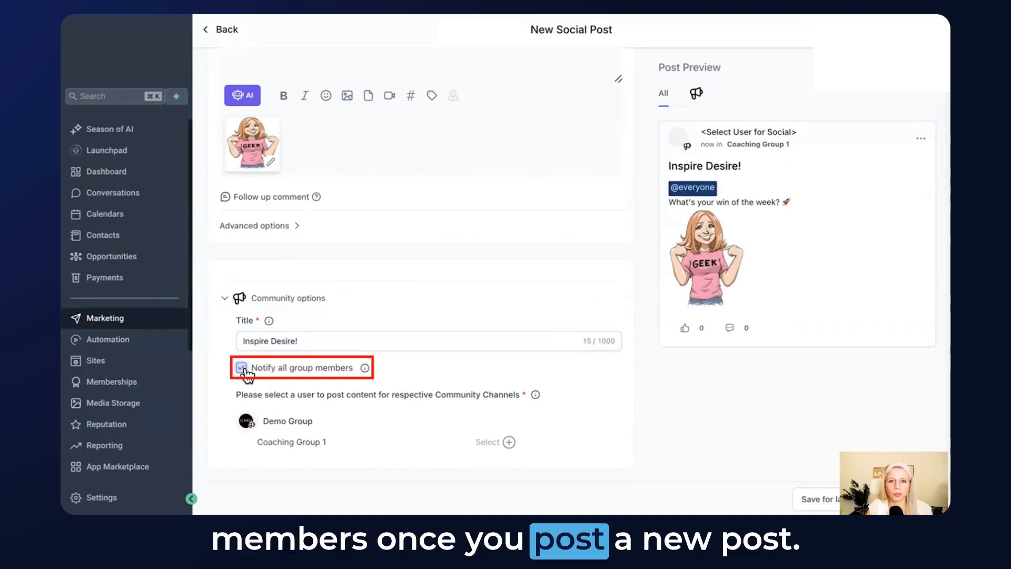
left_click(241, 368)
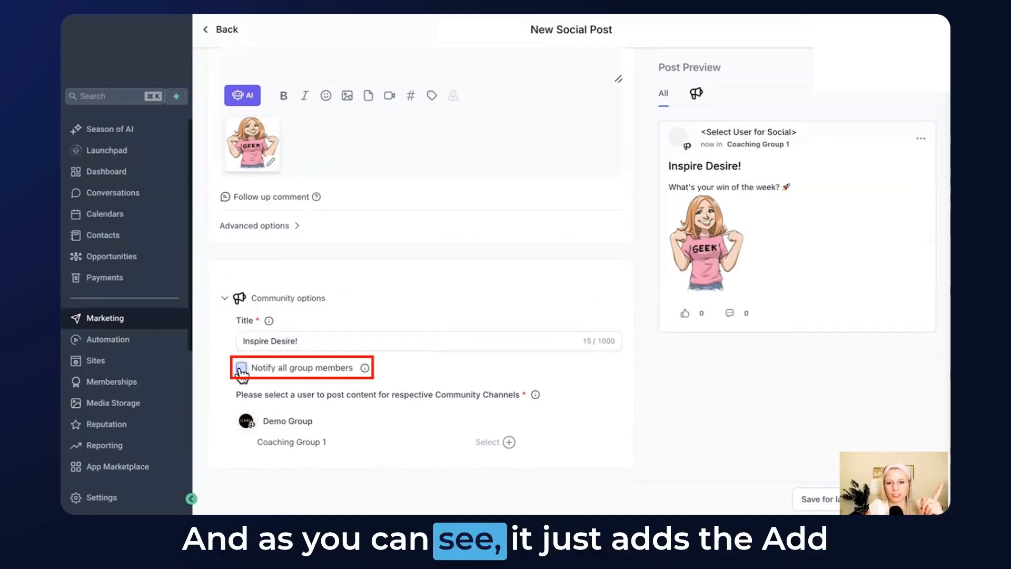
left_click(240, 367)
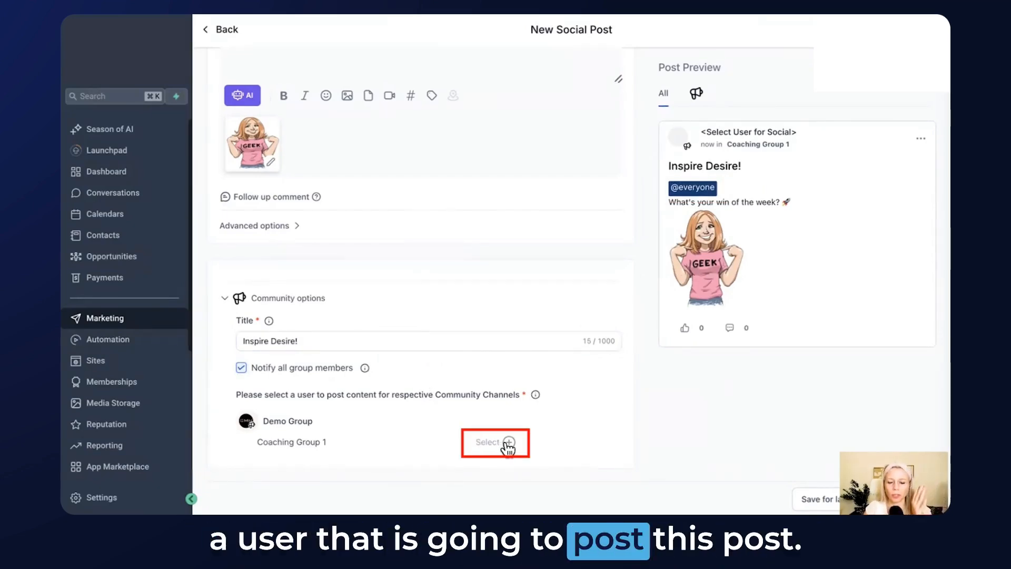
left_click(494, 441)
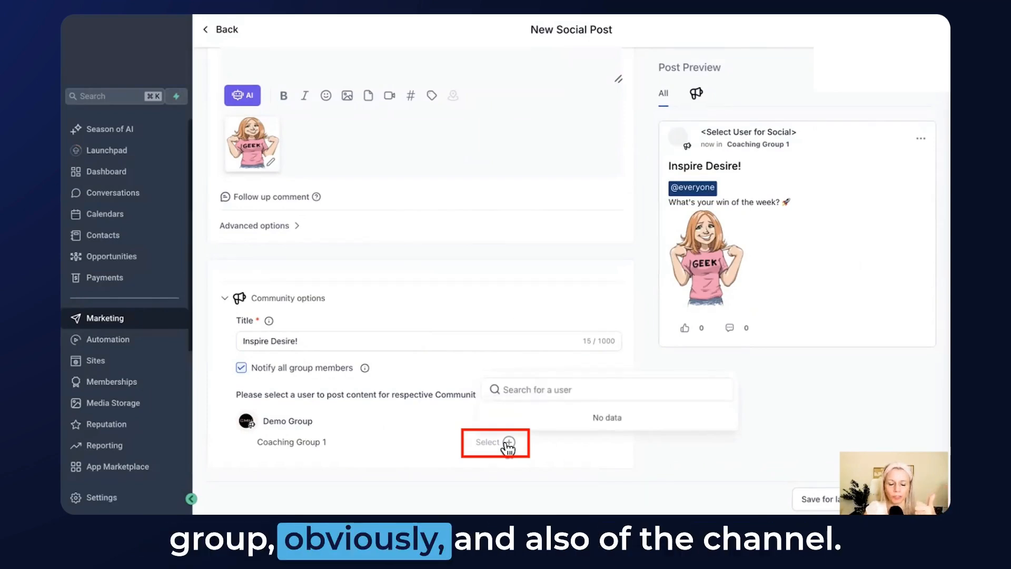
type("tina")
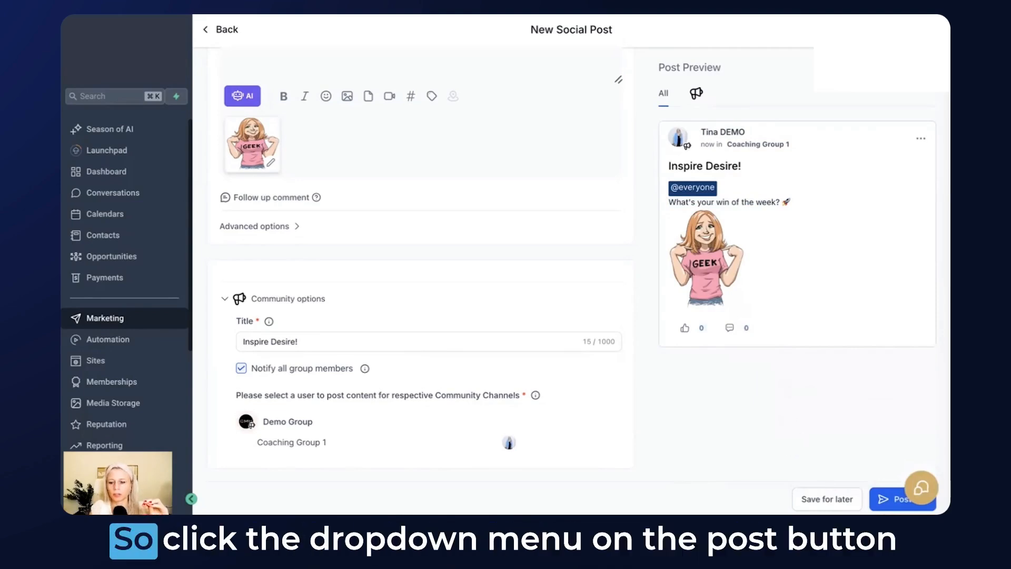
Schedule the post for Nov 26, 2024 at 5:45 PM
left_click(920, 499)
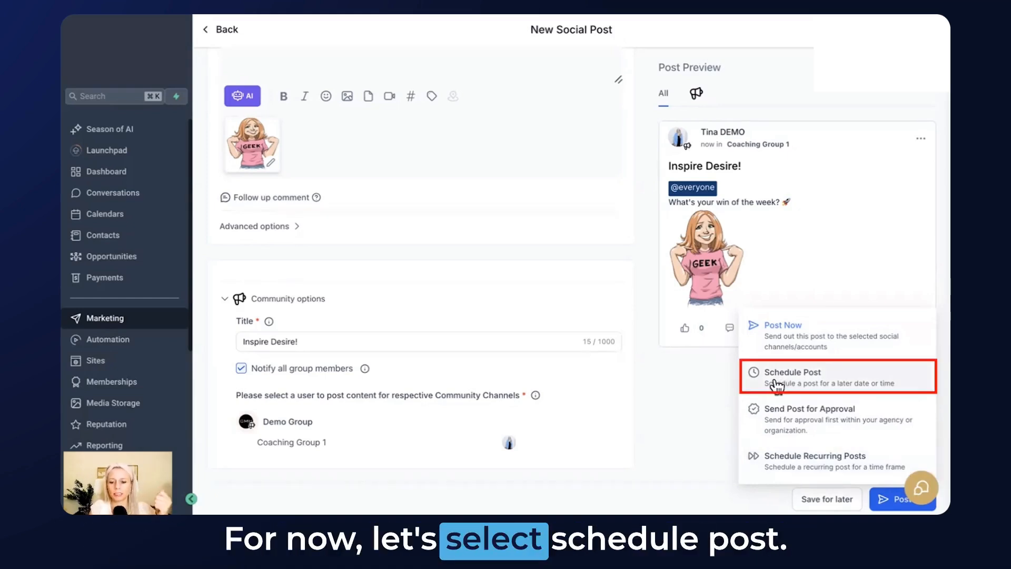
left_click(789, 372)
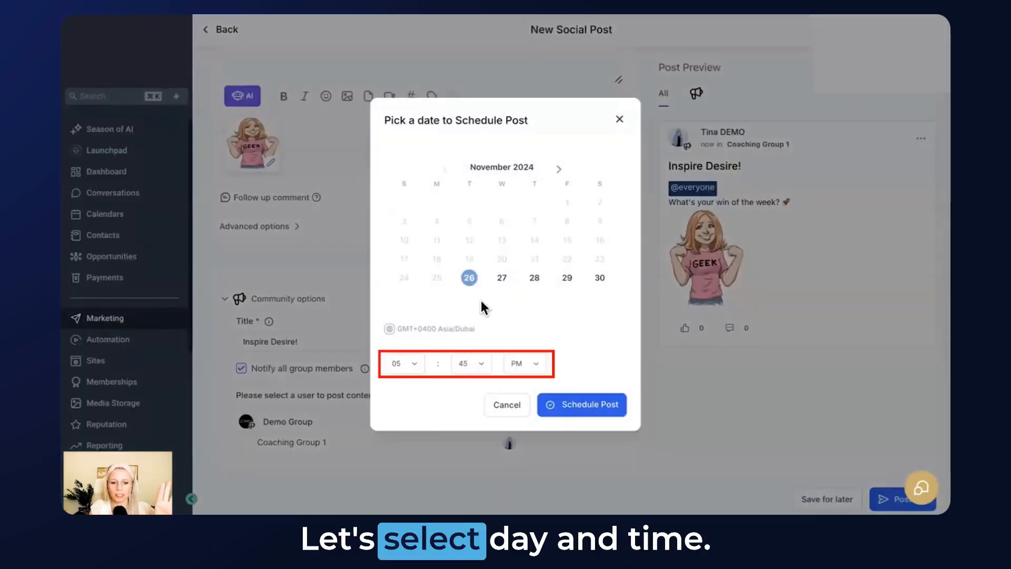
left_click(580, 404)
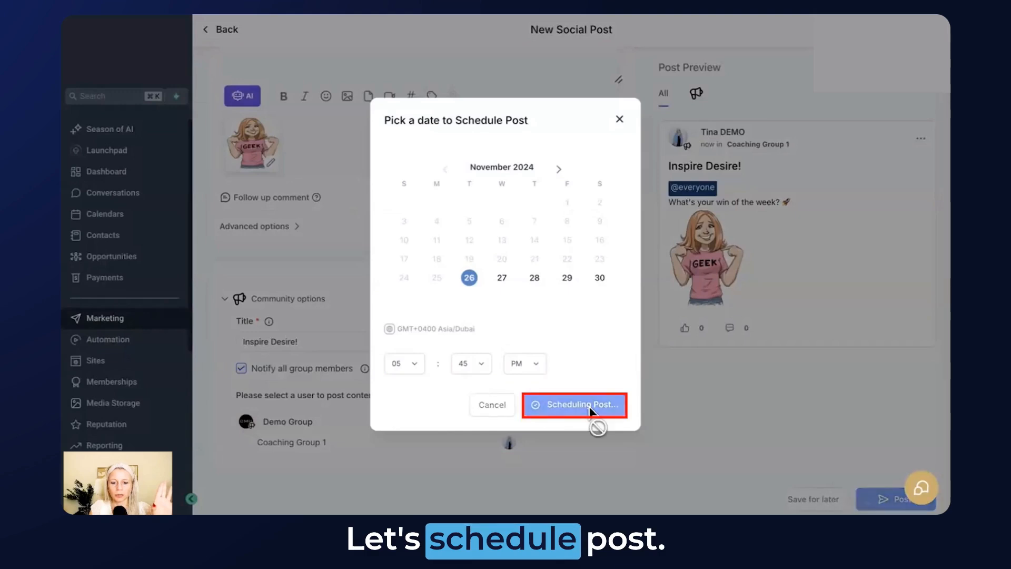
left_click(574, 404)
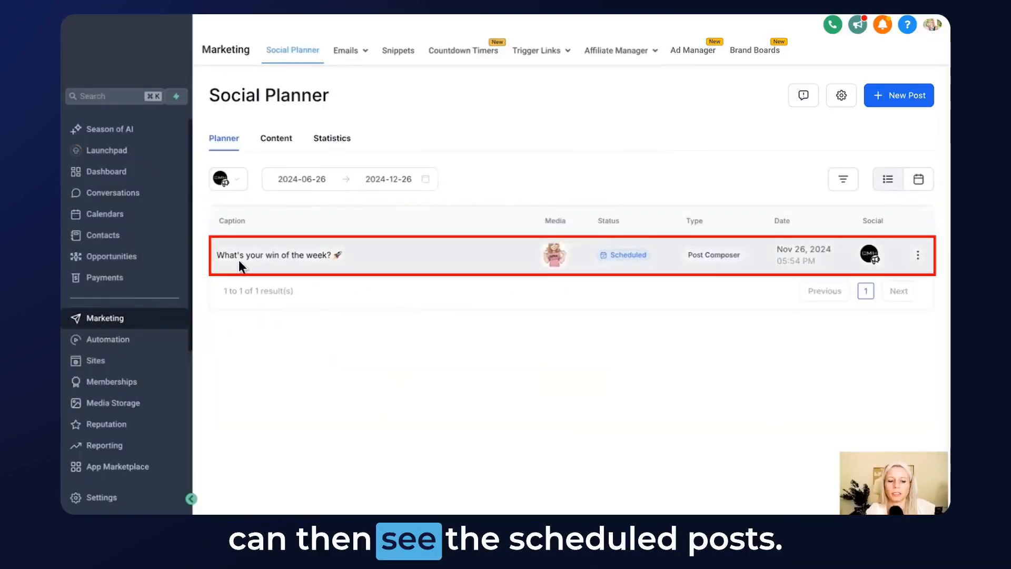
mouse_move(689, 283)
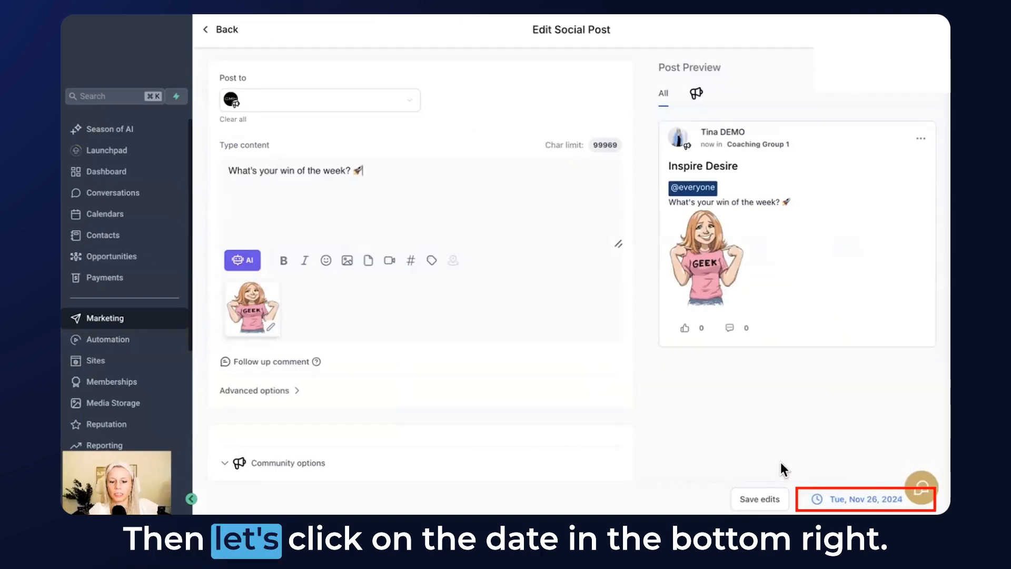
Publish the scheduled Inspire Desire post immediately with Post Now
left_click(865, 499)
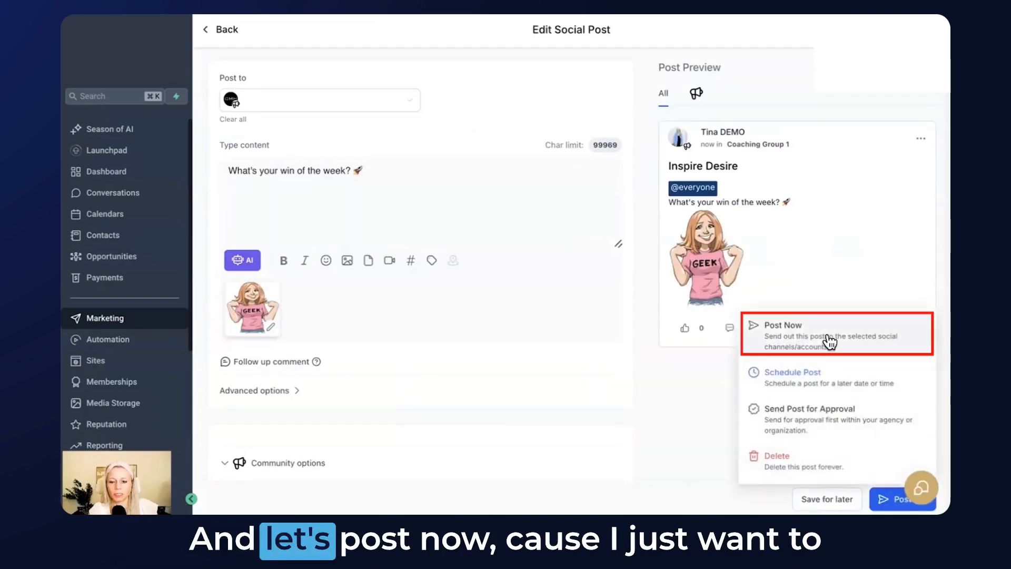
left_click(783, 325)
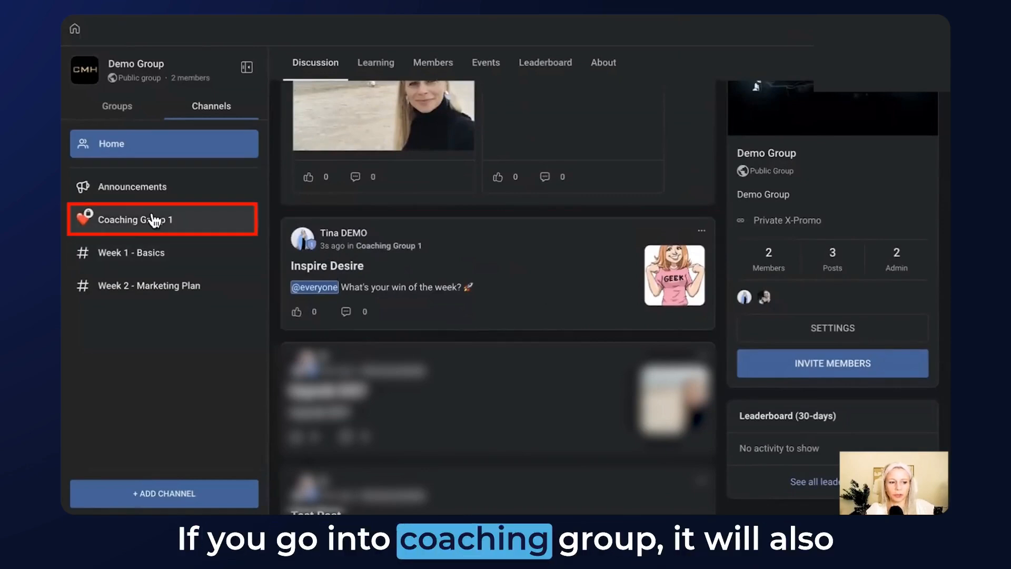
View the Inspire Desire post in the Coaching Group 1 channel, then close it
left_click(163, 219)
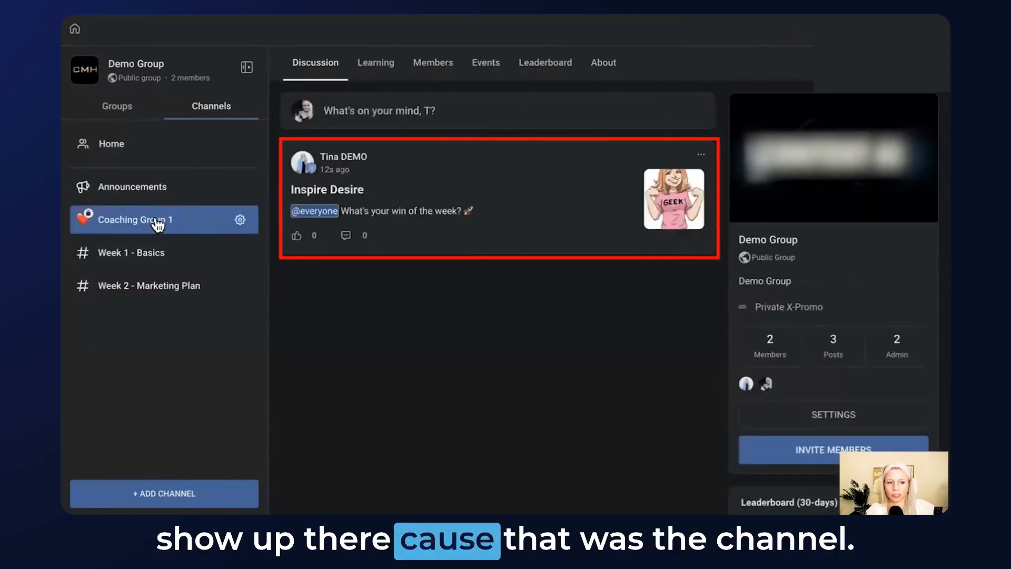
left_click(497, 199)
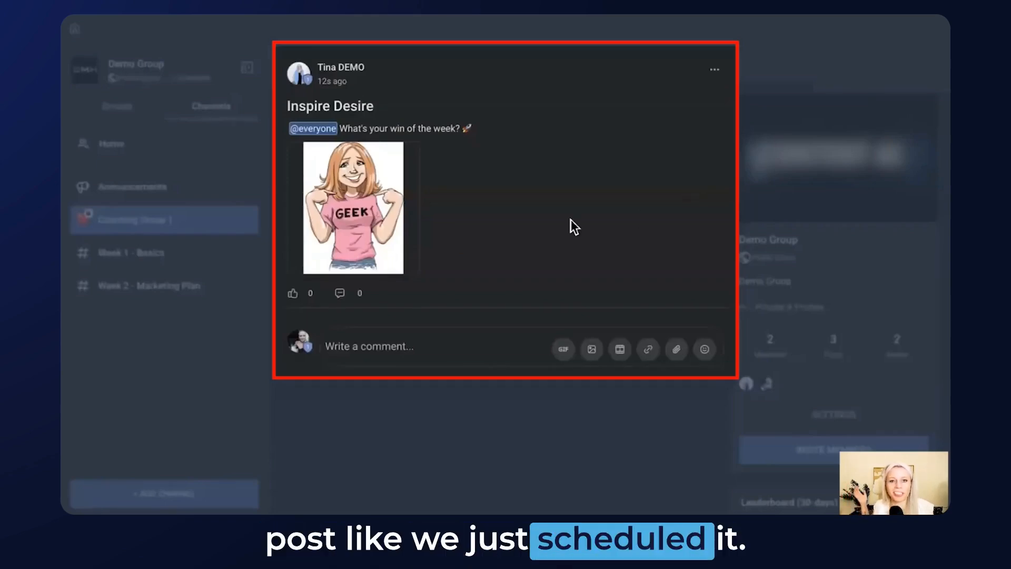
left_click(897, 95)
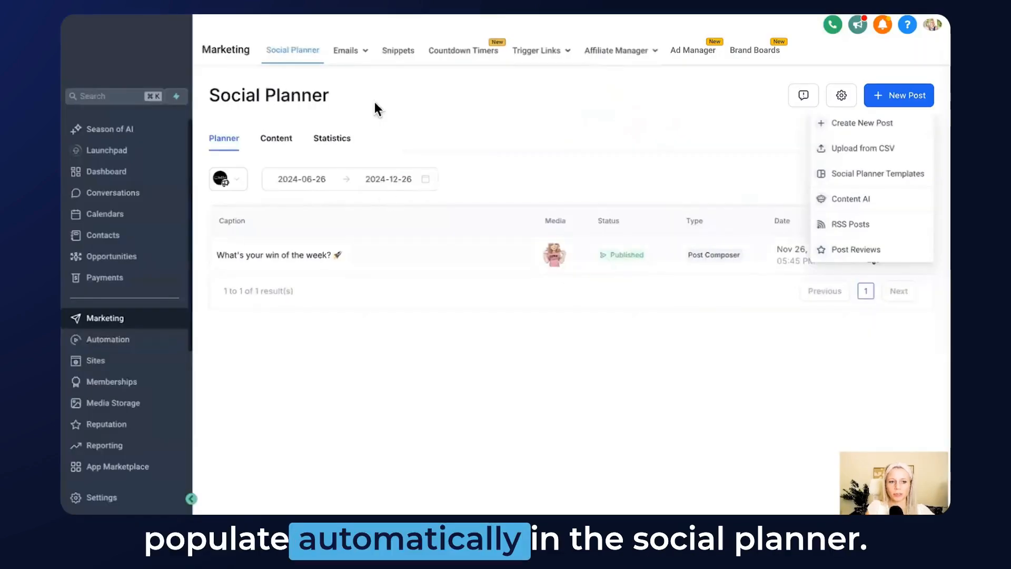
Resync Demo Group in Social Planner settings and set Tina DEMO as its default posting user
left_click(840, 95)
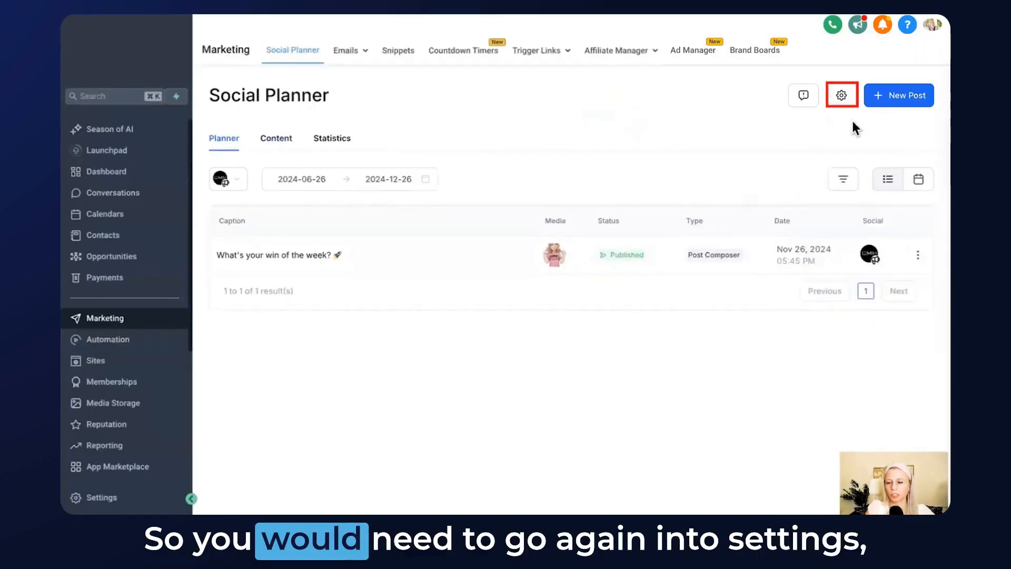
left_click(841, 95)
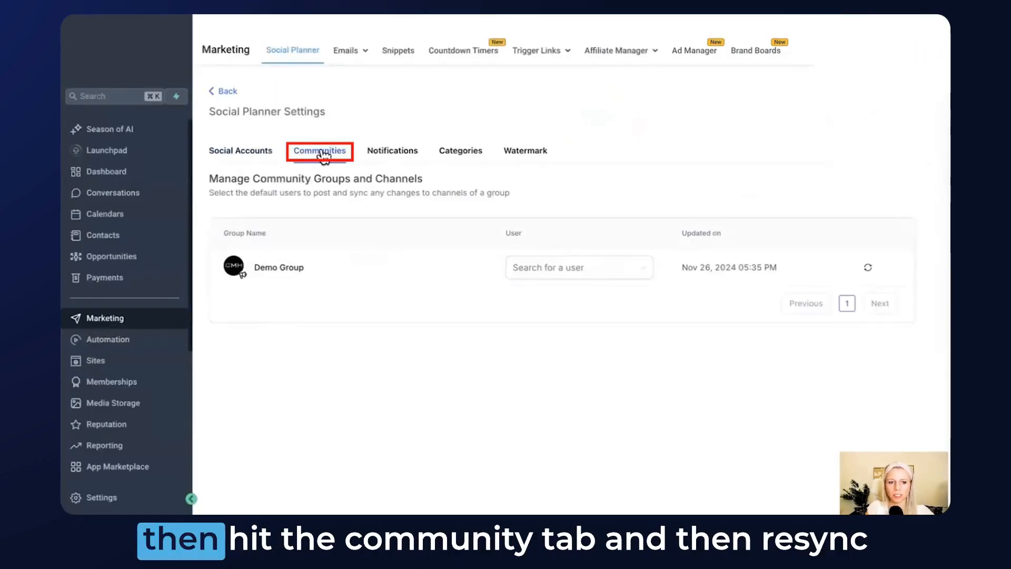
left_click(868, 267)
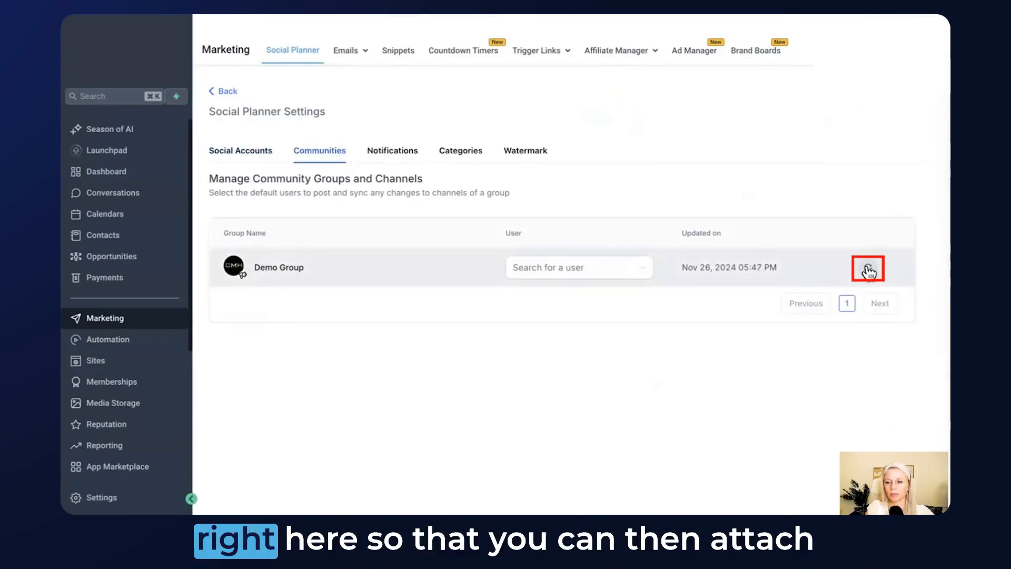
left_click(867, 267)
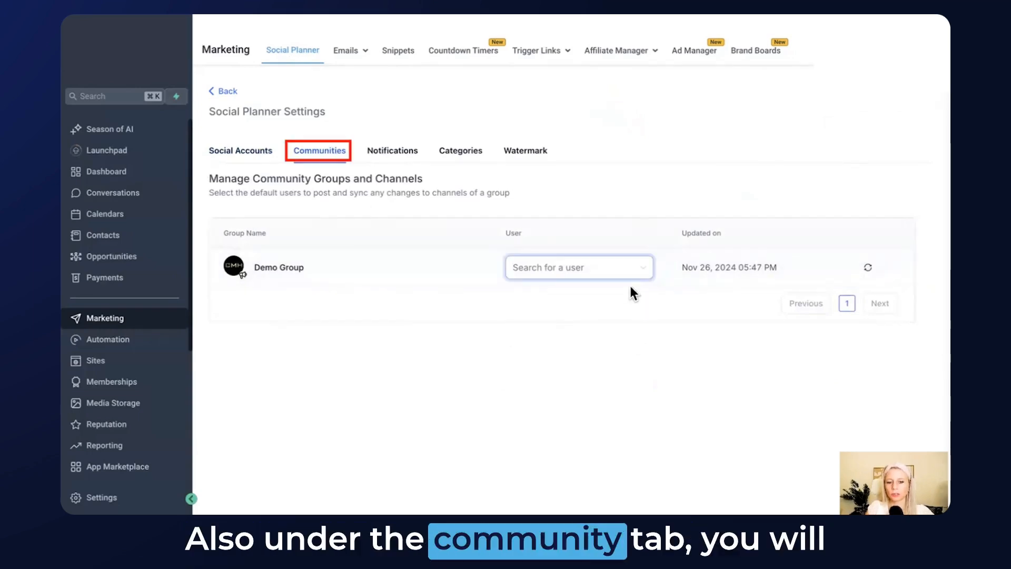
type("tin")
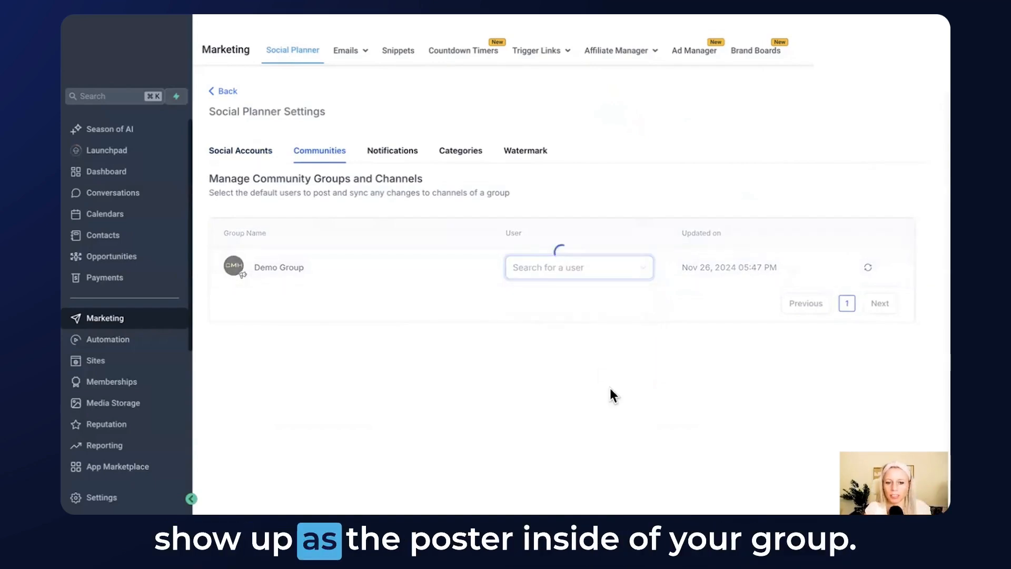
left_click(578, 267)
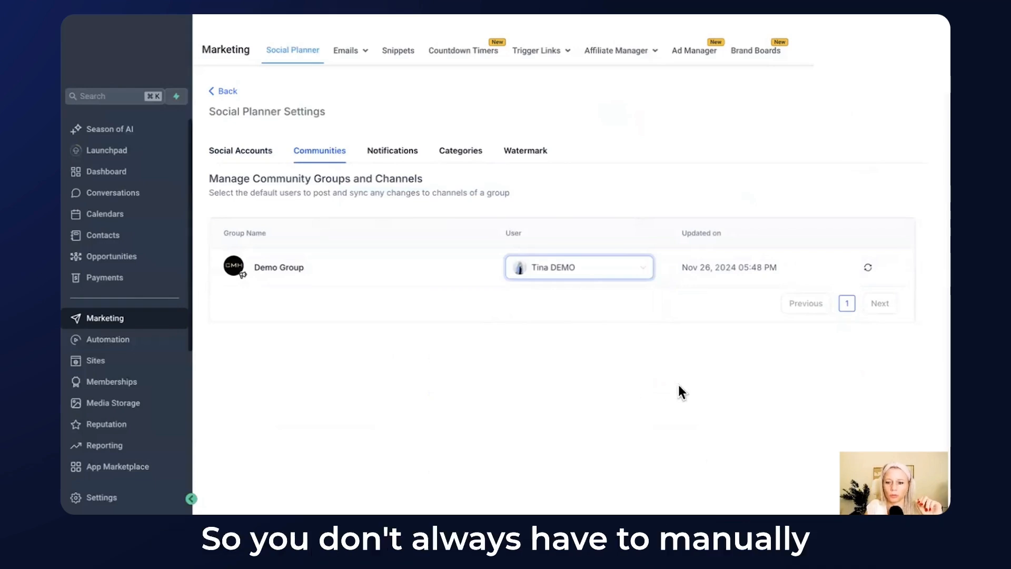